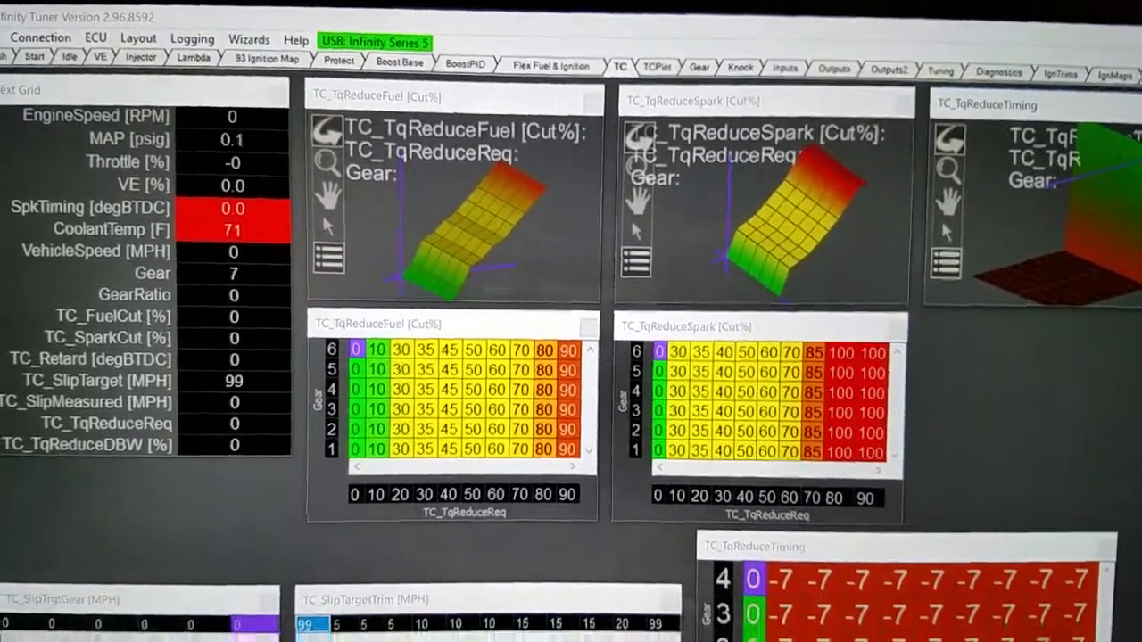
{"action": "scroll", "scroll_direction": "down", "scroll_amount": 3}
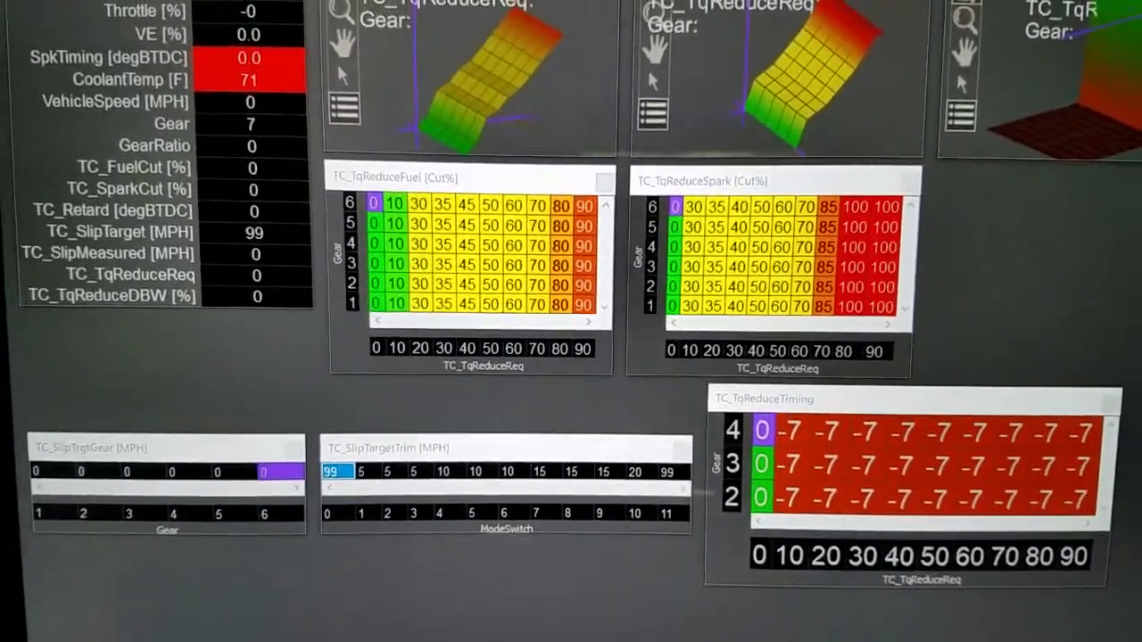